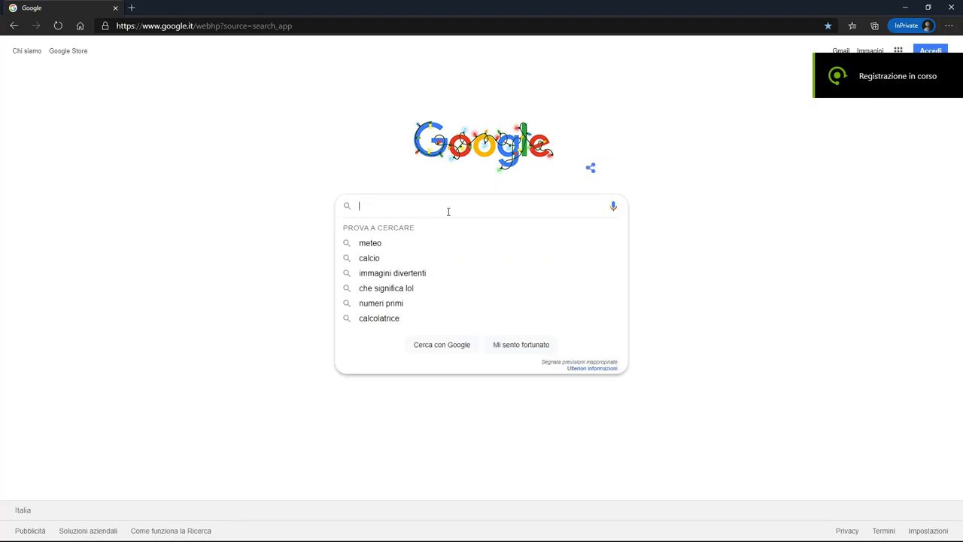
- Search Google for "msi afterburner"
{"action": "left_click", "coordinate": [311, 176]}
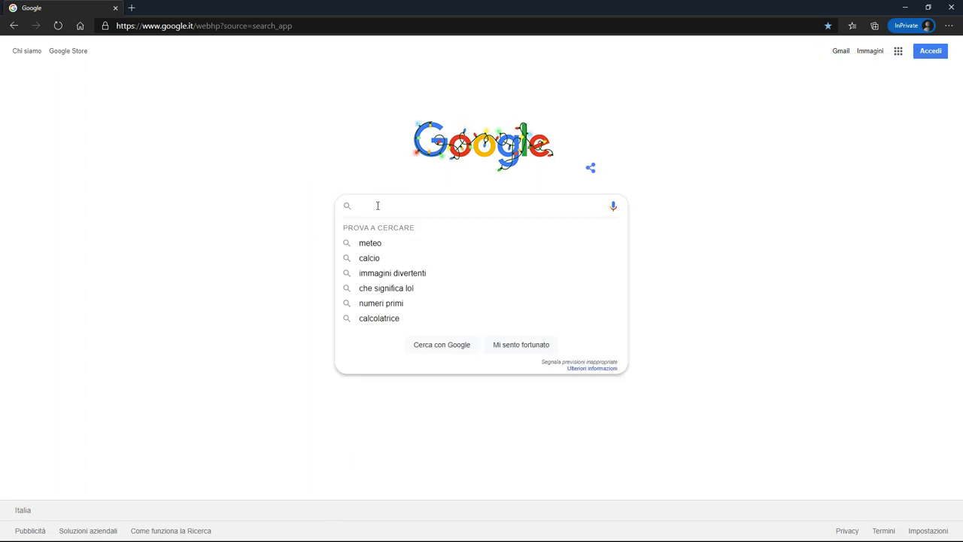
{"action": "type", "text": "msi afterburner"}
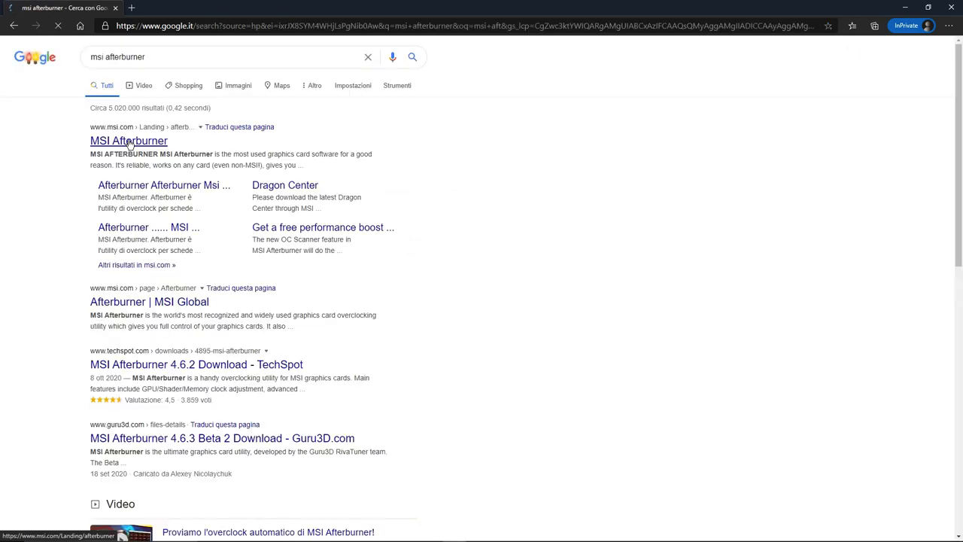
- Open the msi.com Afterburner result and scroll its landing page
{"action": "left_click", "coordinate": [128, 141]}
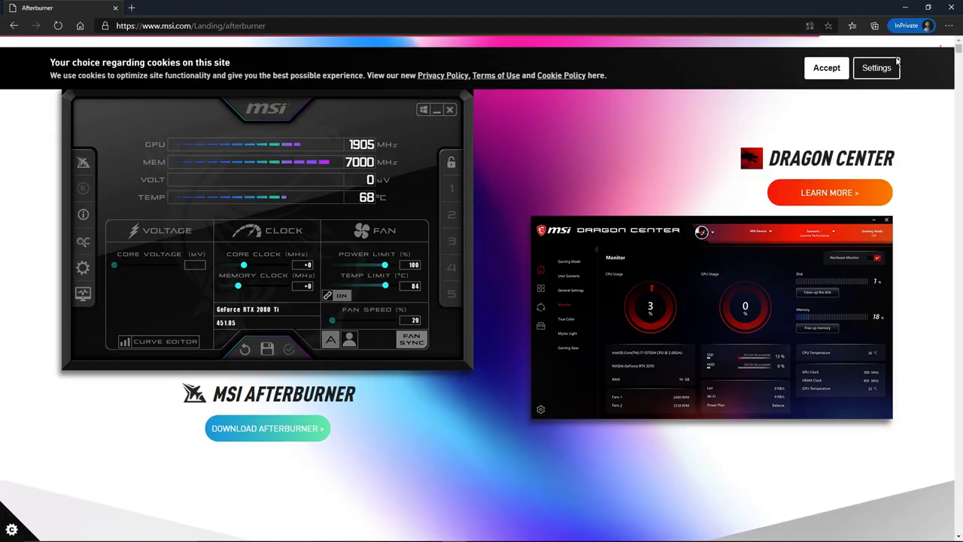
{"action": "scroll", "scroll_direction": "down", "scroll_amount": 3}
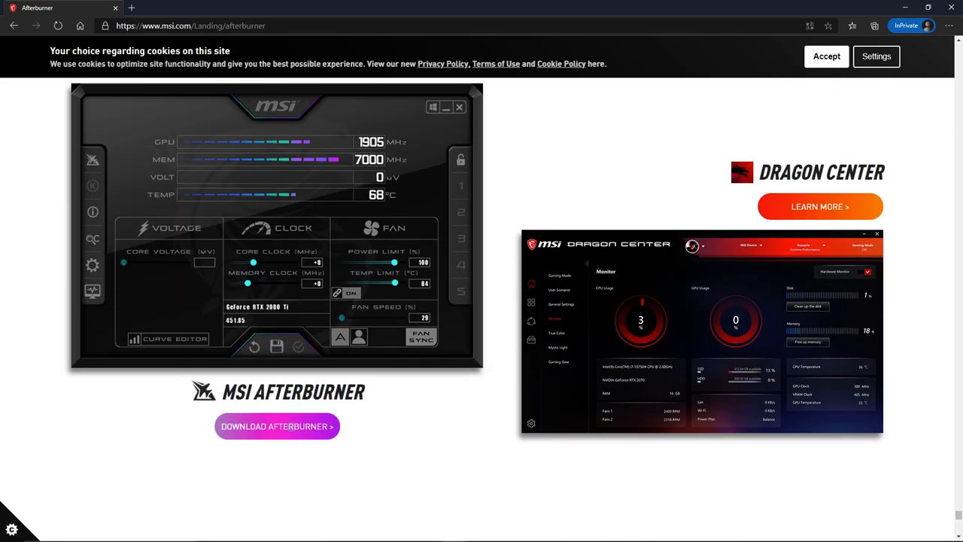
{"action": "mouse_move", "coordinate": [277, 426]}
{"action": "type", "text": "msi"}
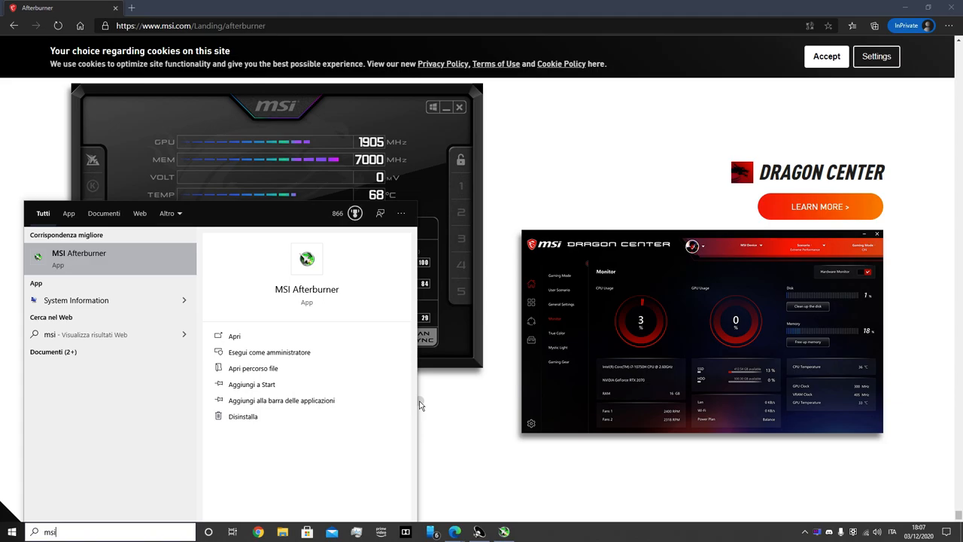
- Launch MSI Afterburner from the Start menu search results
{"action": "left_click", "coordinate": [420, 405]}
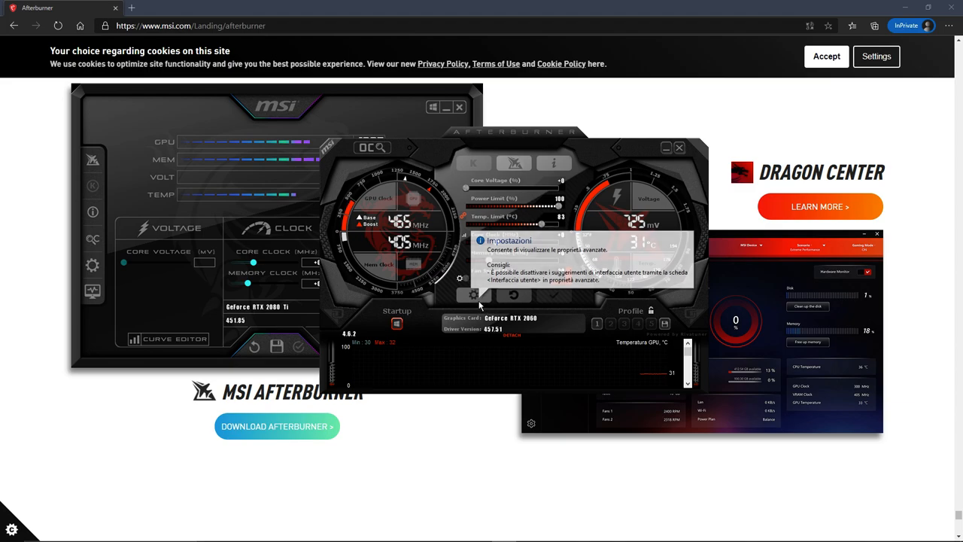
- Open Afterburner settings and expand the skin theme list on the user interface tab
{"action": "left_click", "coordinate": [462, 295]}
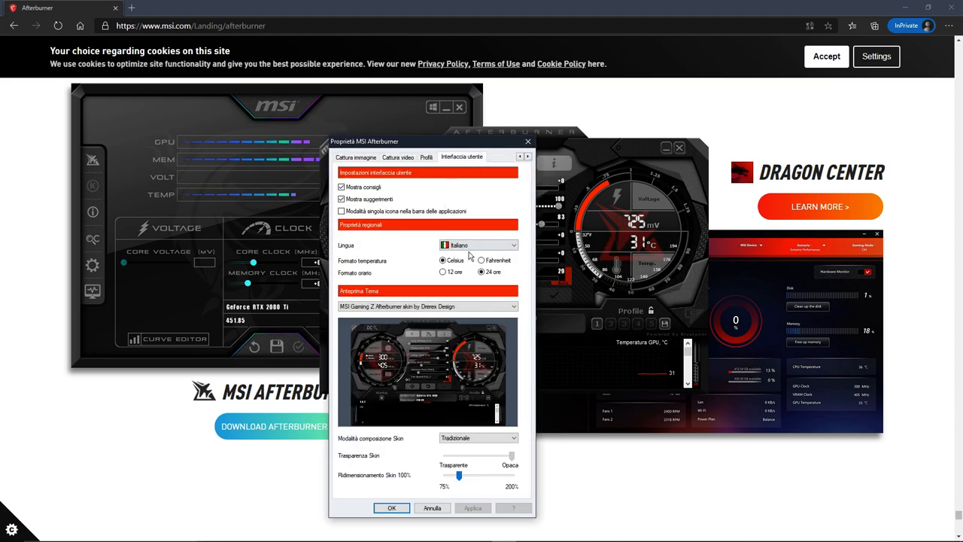
{"action": "left_click", "coordinate": [511, 305]}
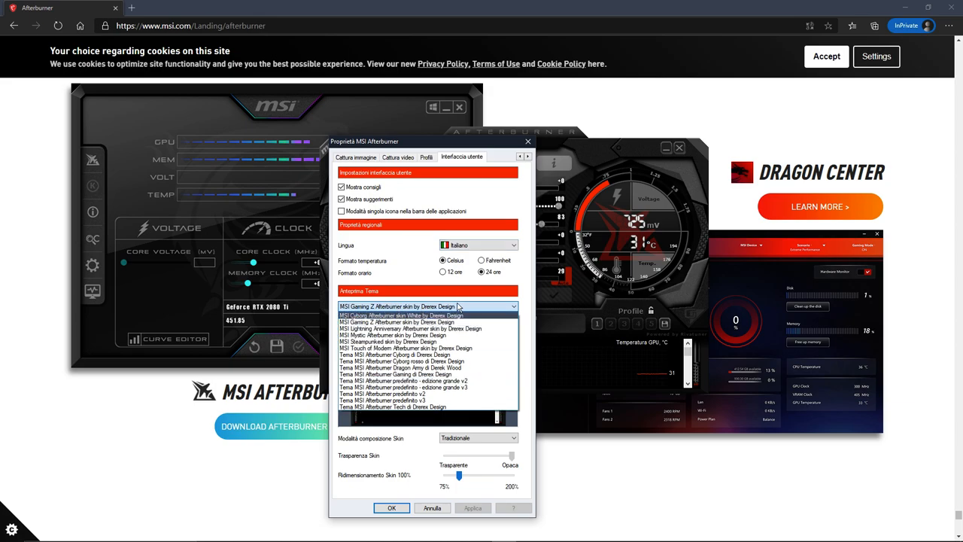
{"action": "mouse_move", "coordinate": [430, 235]}
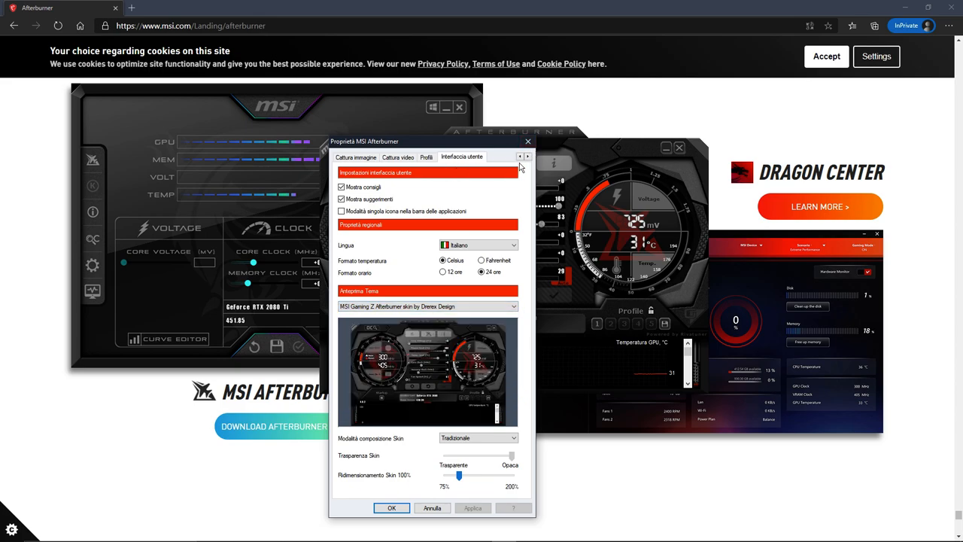
- Switch to the Generale tab to review startup and compatibility options
{"action": "left_click", "coordinate": [521, 157]}
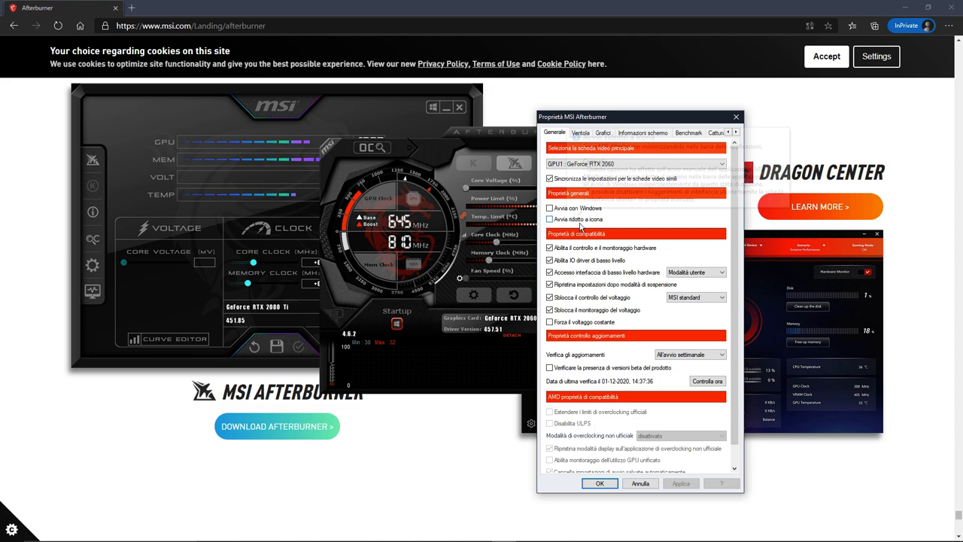
{"action": "mouse_move", "coordinate": [579, 219]}
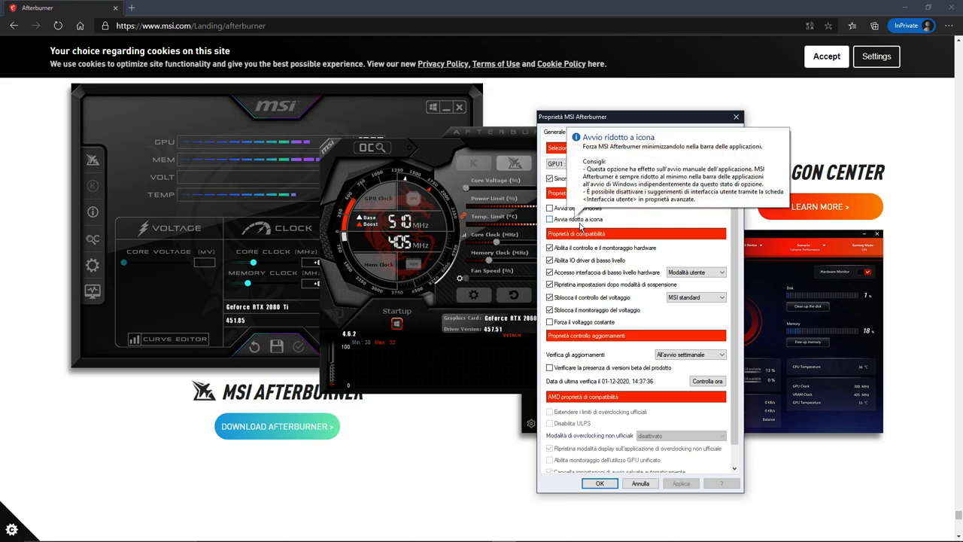
{"action": "mouse_move", "coordinate": [549, 208]}
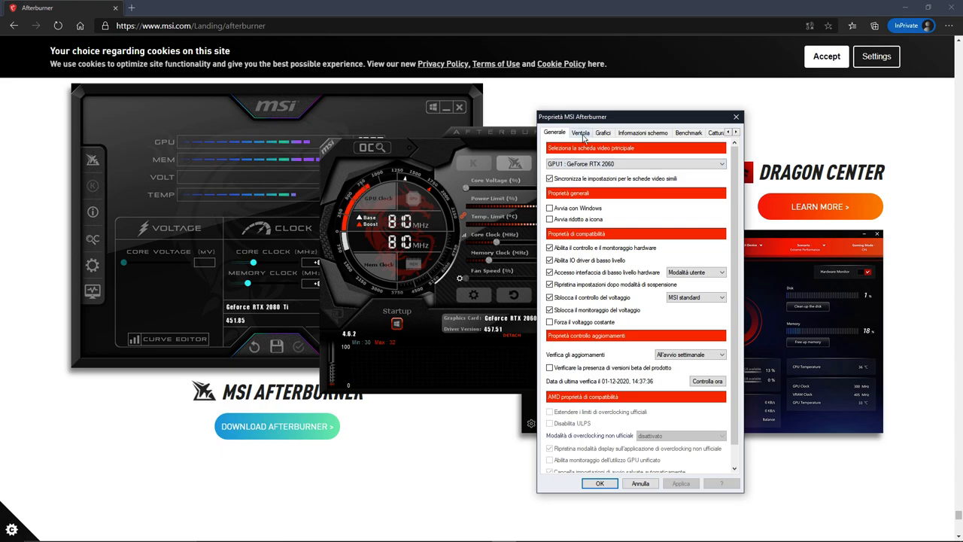
- On the Ventola tab, enable user-defined automatic fan control with the Predefinita curve and apply
{"action": "left_click", "coordinate": [580, 133]}
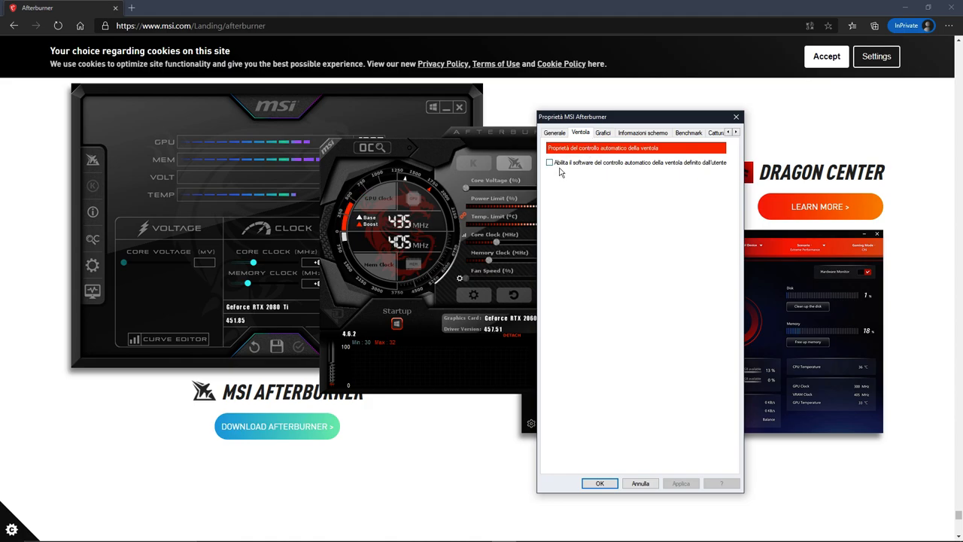
{"action": "left_click", "coordinate": [549, 162]}
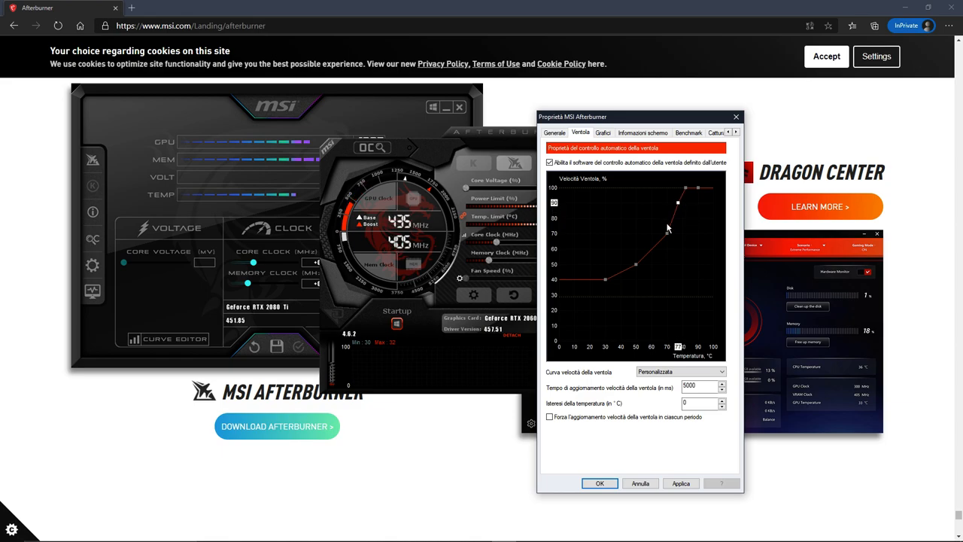
{"action": "mouse_move", "coordinate": [673, 231]}
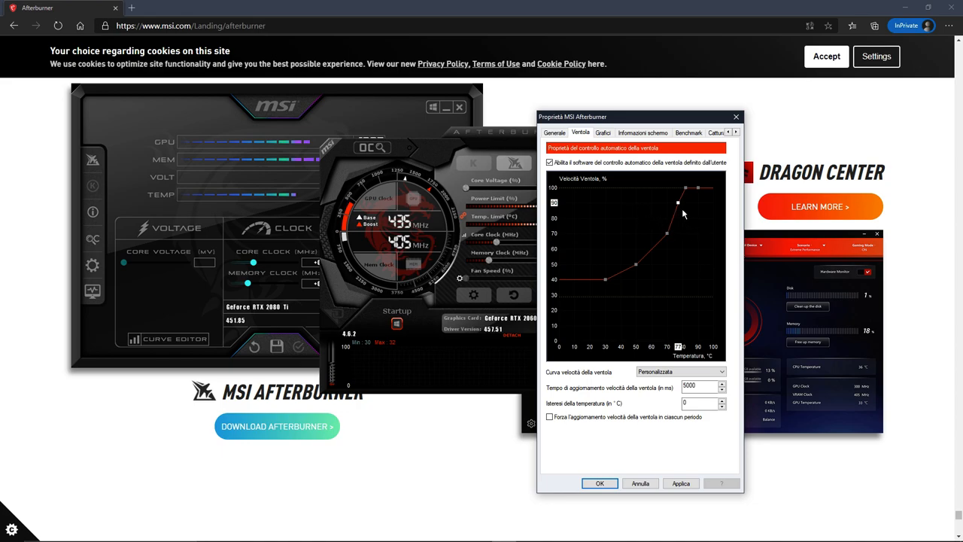
{"action": "mouse_move", "coordinate": [677, 143]}
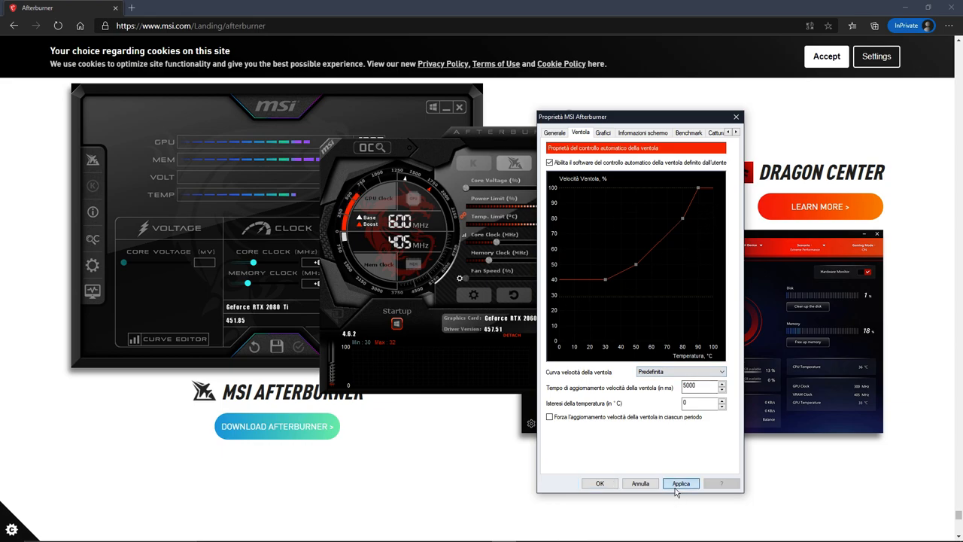
{"action": "left_click", "coordinate": [682, 483]}
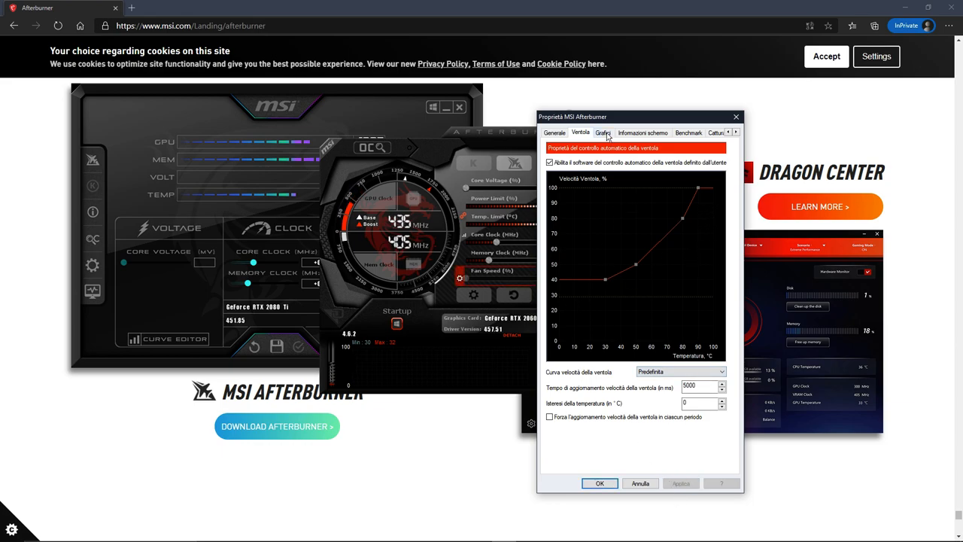
- On the Grafici tab, mark Velocità ventola to show on screen and apply
{"action": "left_click", "coordinate": [602, 133]}
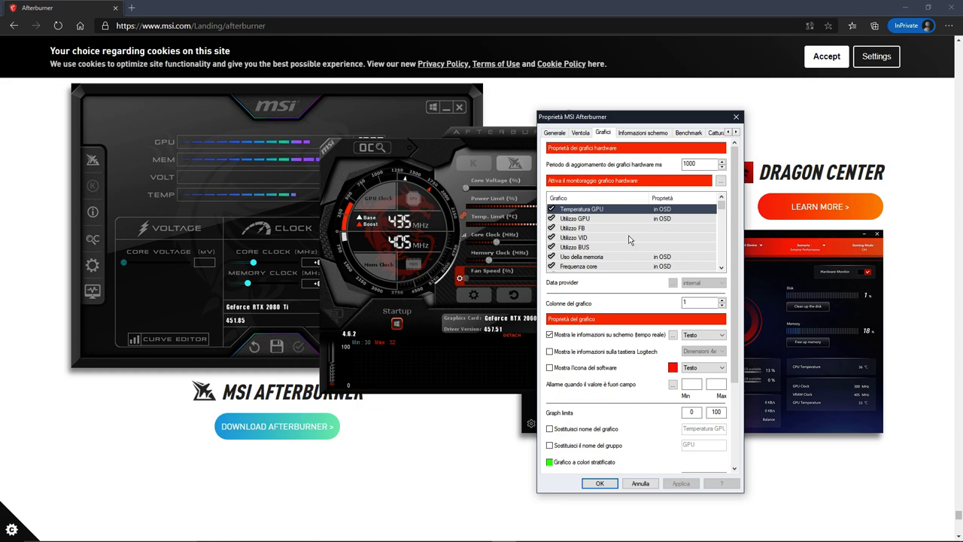
{"action": "mouse_move", "coordinate": [630, 239]}
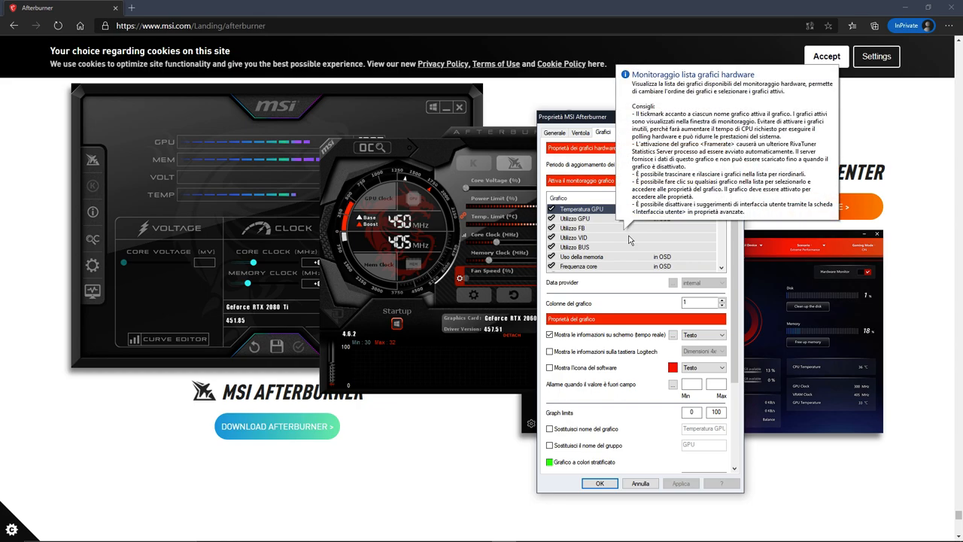
{"action": "mouse_move", "coordinate": [592, 241]}
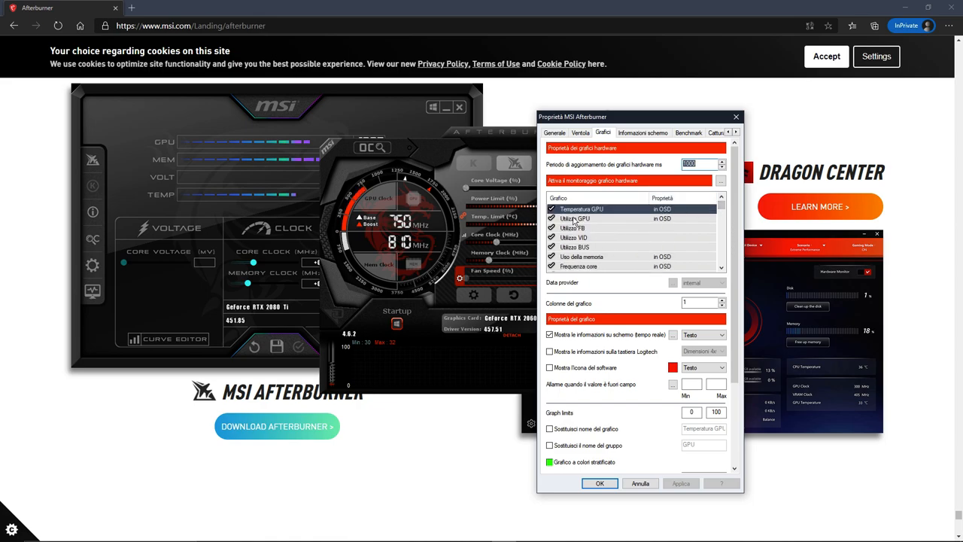
{"action": "mouse_move", "coordinate": [583, 210]}
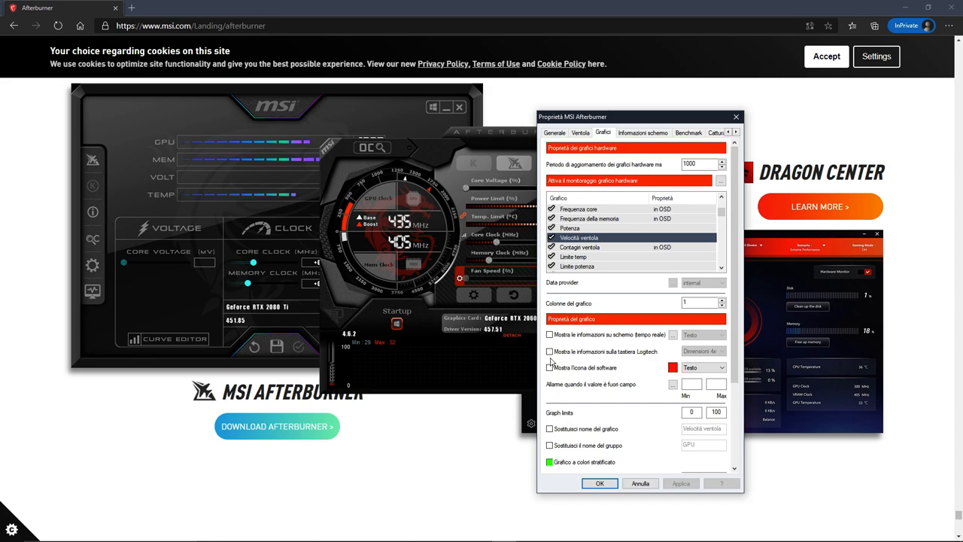
{"action": "left_click", "coordinate": [550, 334]}
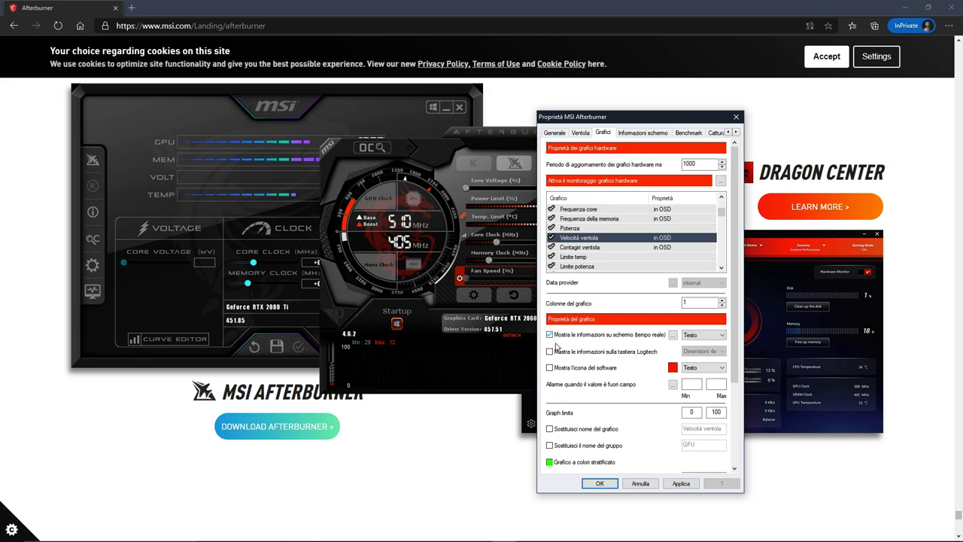
{"action": "left_click", "coordinate": [681, 483]}
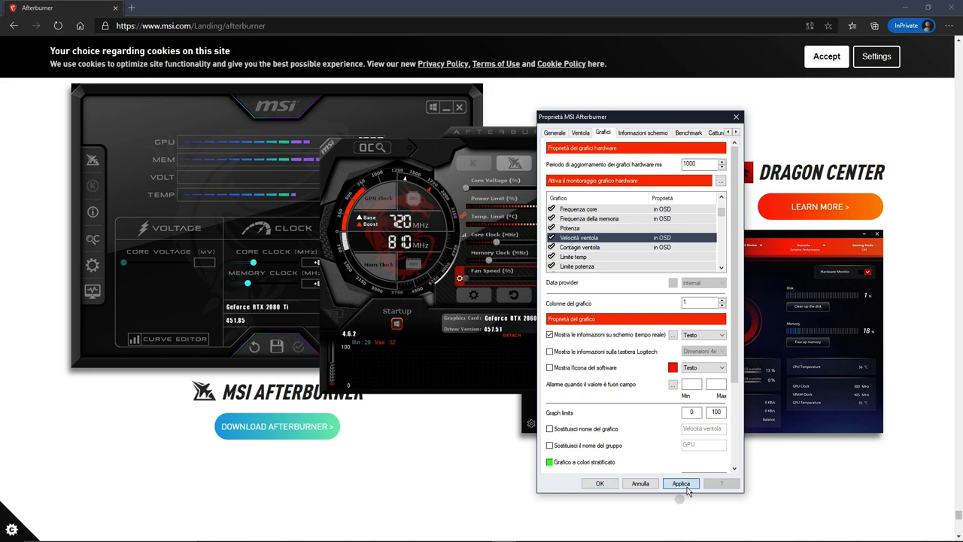
- Apply the fan speed on-screen display change and bring up RivaTuner Statistics Server
{"action": "left_click", "coordinate": [681, 483]}
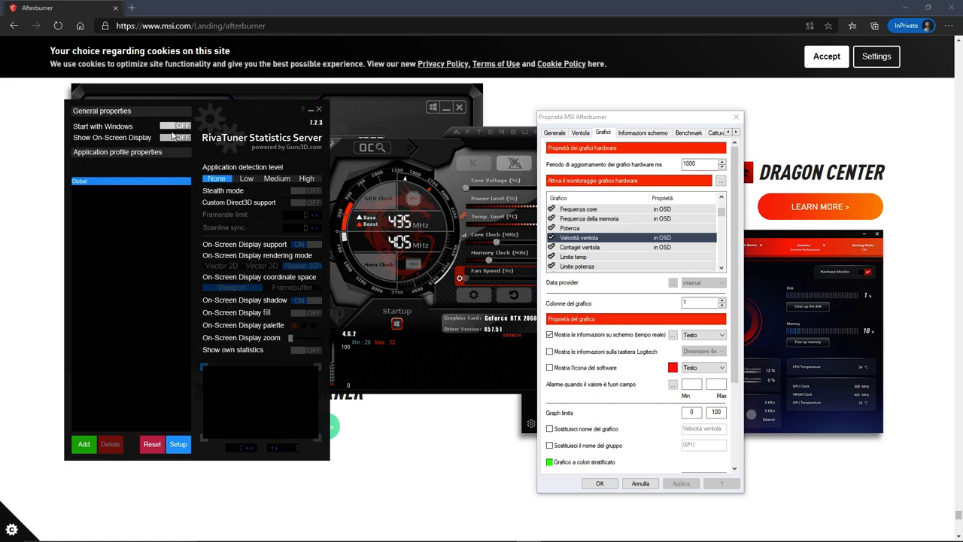
- Turn on Start with Windows and Show On-Screen Display in RTSS
{"action": "left_click", "coordinate": [175, 125]}
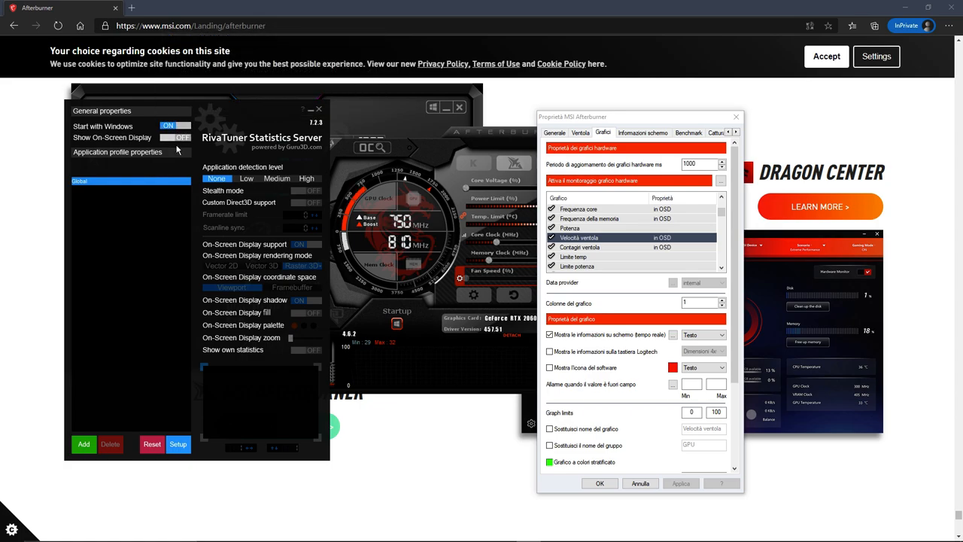
{"action": "left_click", "coordinate": [175, 137]}
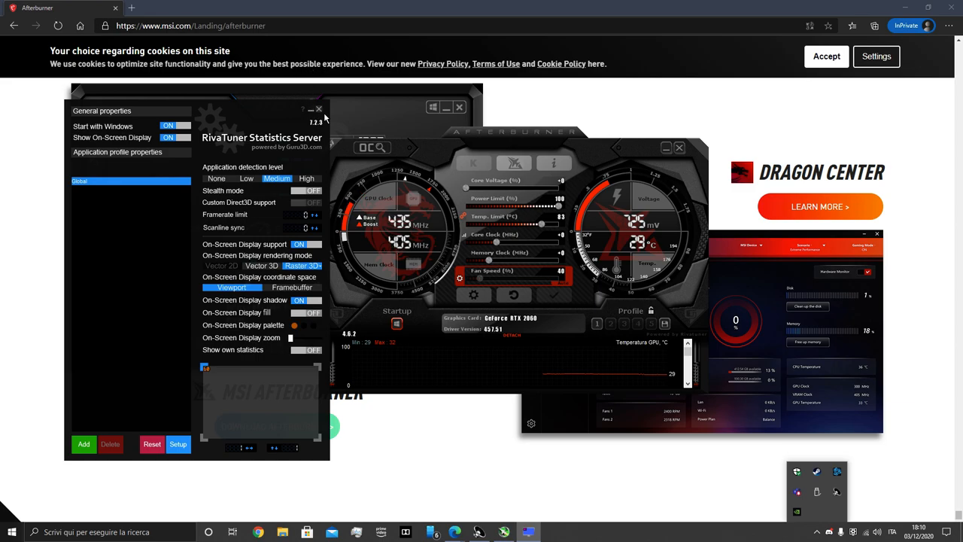
- Close the RivaTuner Statistics Server and MSI Overclocking Scanner windows
{"action": "left_click", "coordinate": [317, 107]}
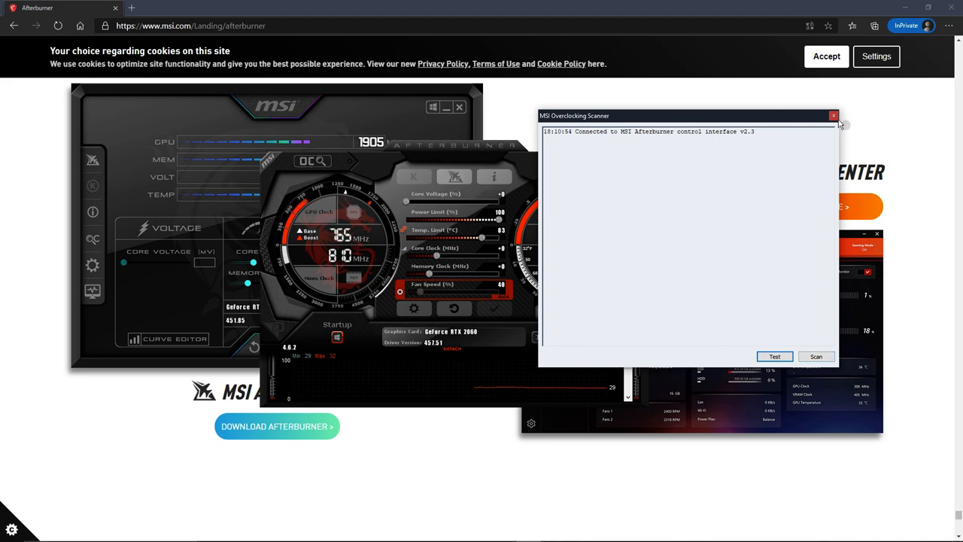
{"action": "left_click", "coordinate": [832, 115]}
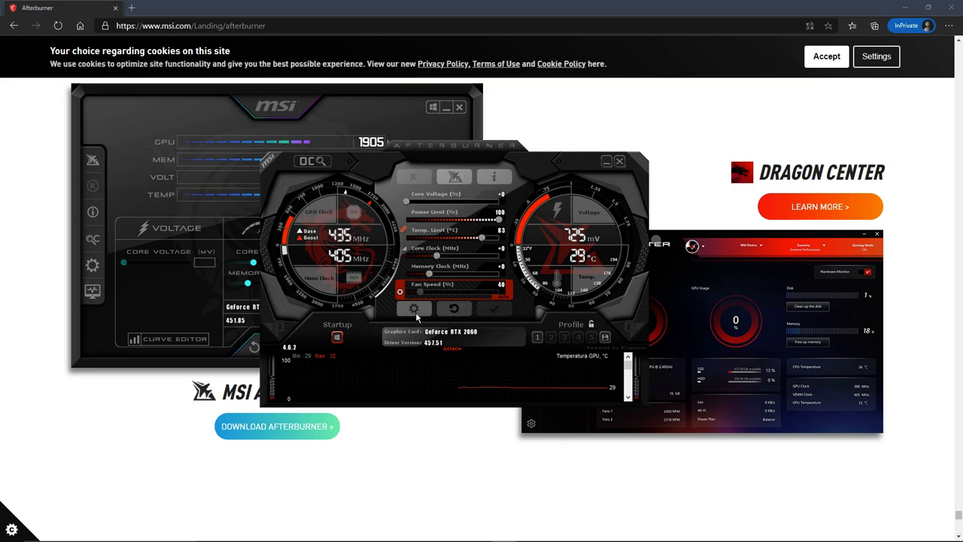
{"action": "left_click", "coordinate": [413, 307]}
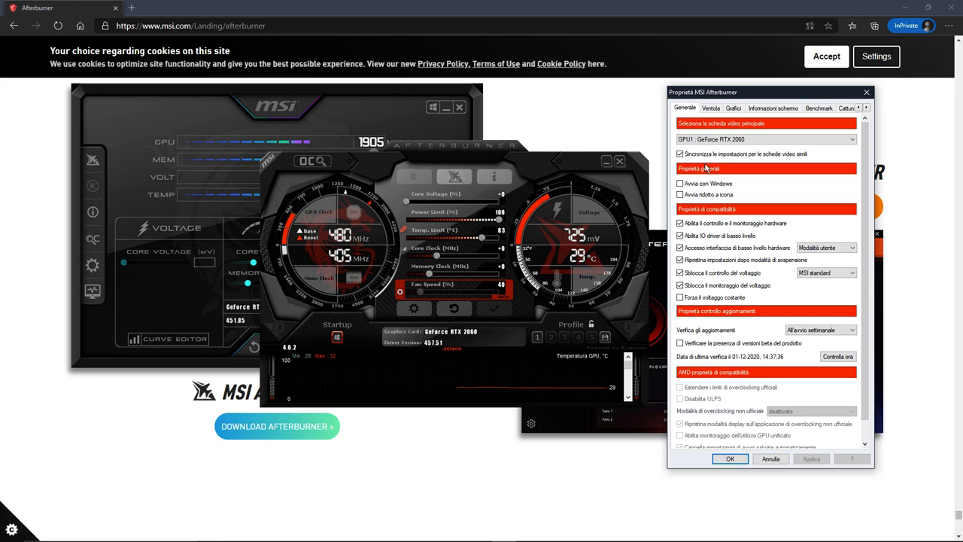
{"action": "left_click", "coordinate": [744, 108]}
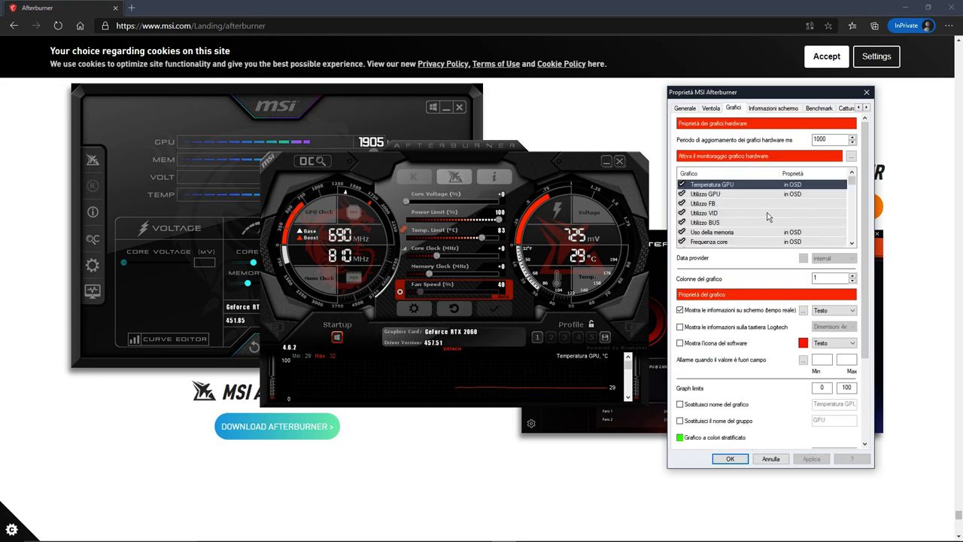
{"action": "left_click", "coordinate": [722, 195]}
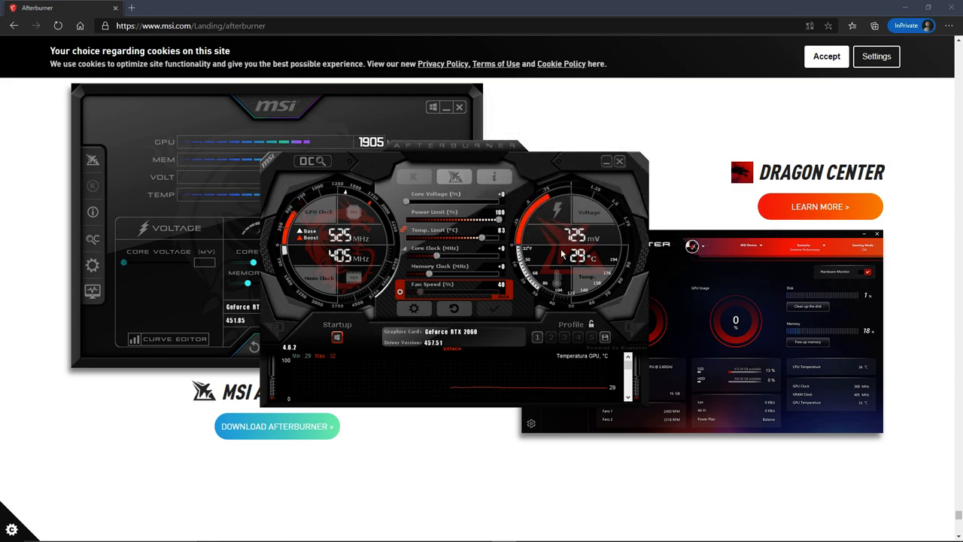
- Drag a slider in the Afterburner main window without changing any settings
{"action": "left_click_drag", "start_coordinate": [406, 201], "coordinate": [424, 201]}
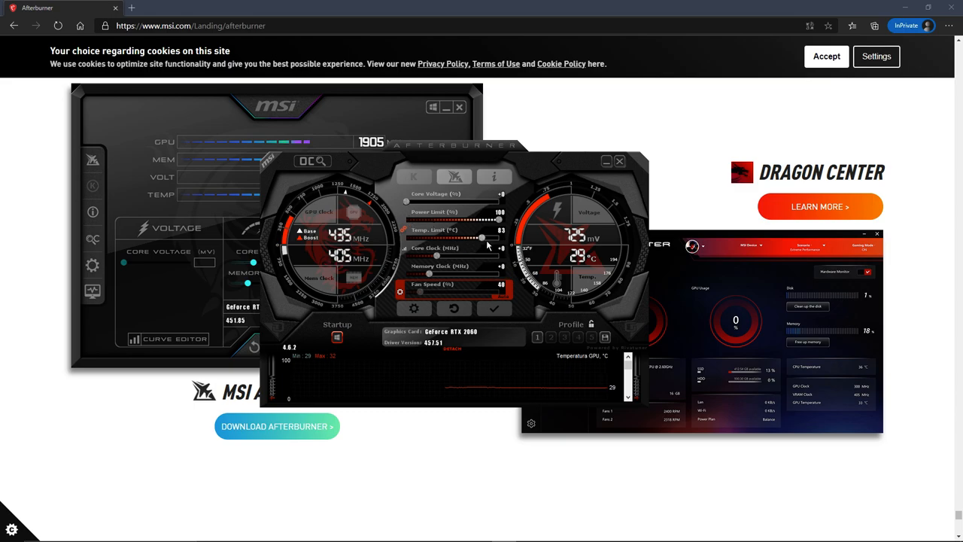
{"action": "mouse_move", "coordinate": [510, 242]}
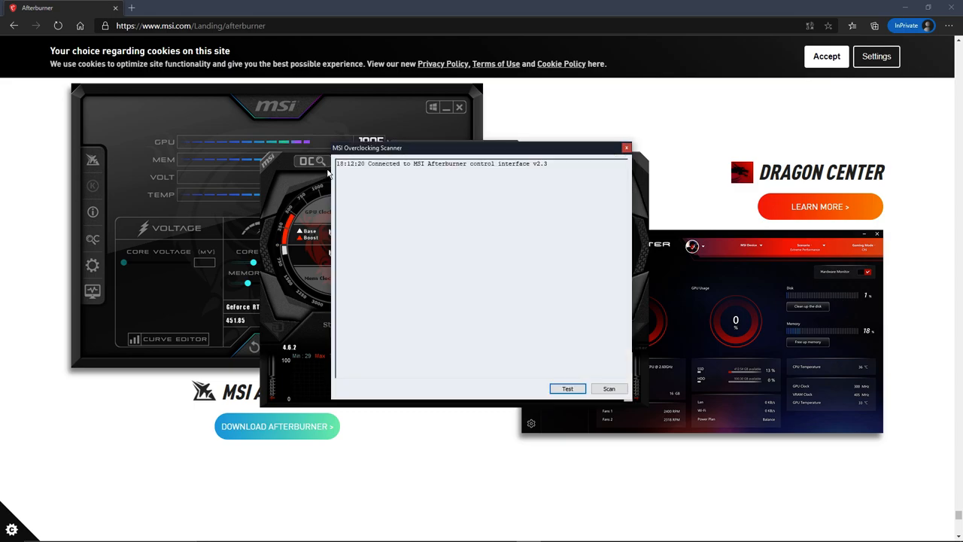
{"action": "mouse_move", "coordinate": [634, 160]}
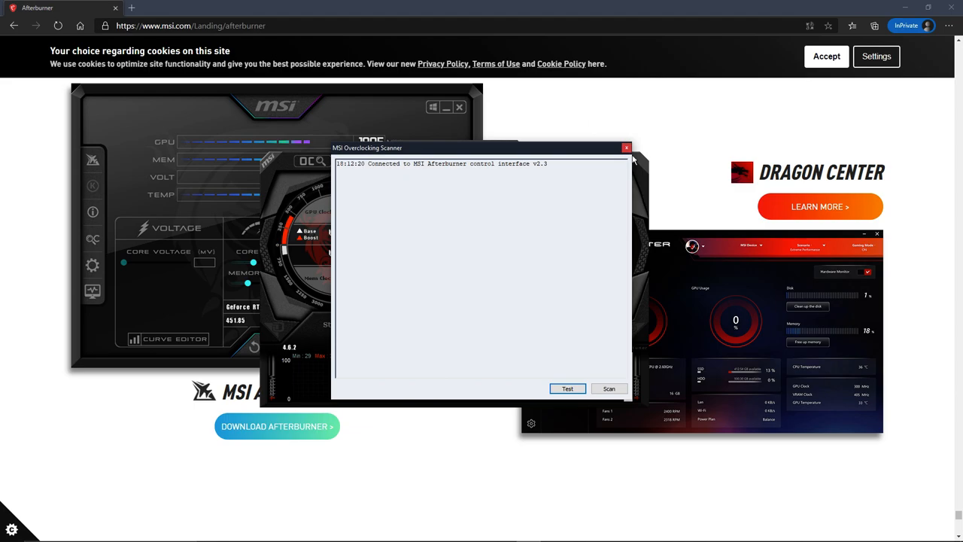
- Close the MSI Overclocking Scanner window, leaving only the Afterburner main window
{"action": "left_click", "coordinate": [626, 147]}
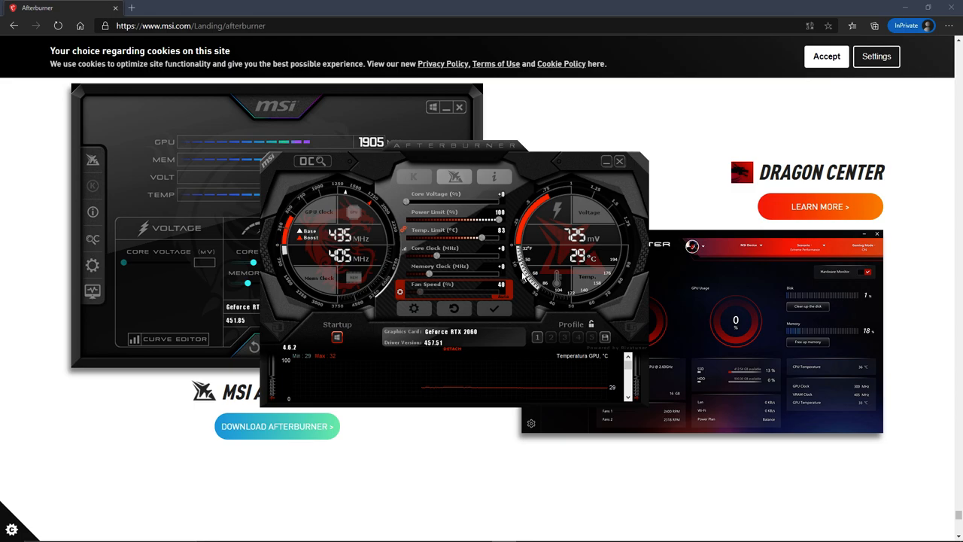
{"action": "mouse_move", "coordinate": [437, 280]}
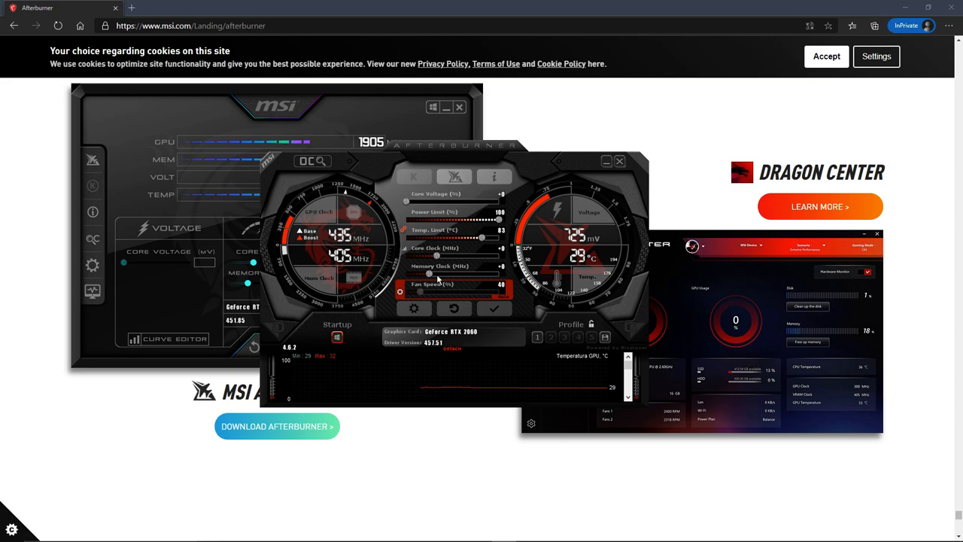
{"action": "mouse_move", "coordinate": [471, 274]}
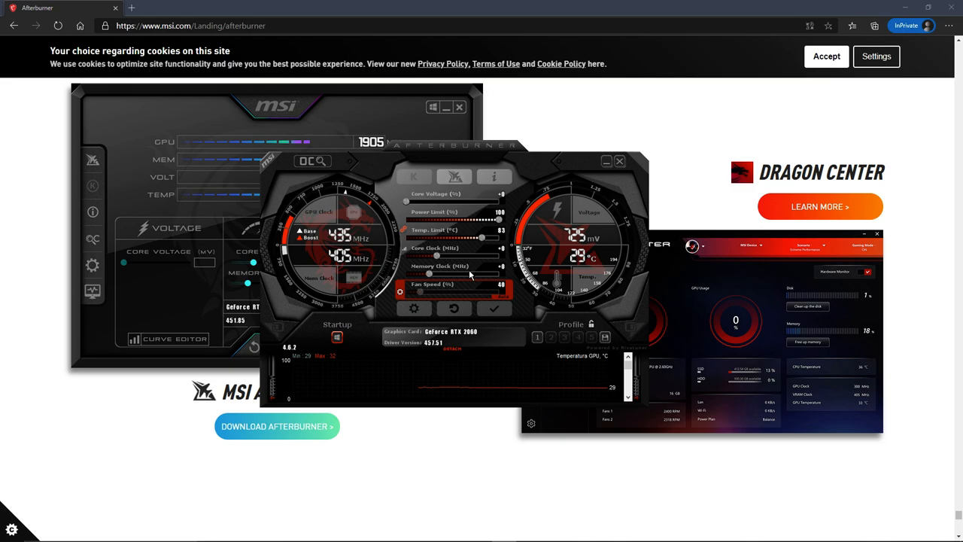
{"action": "mouse_move", "coordinate": [483, 256]}
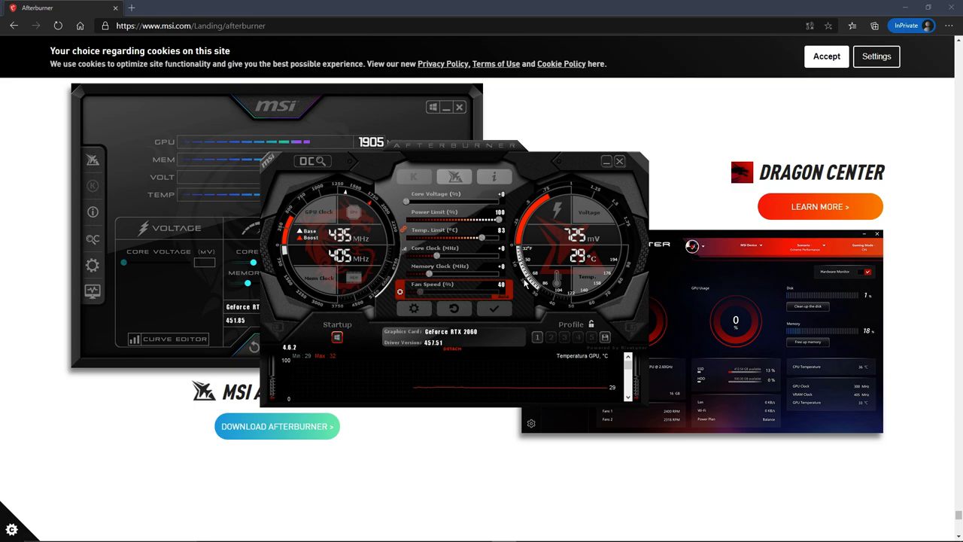
{"action": "mouse_move", "coordinate": [506, 256]}
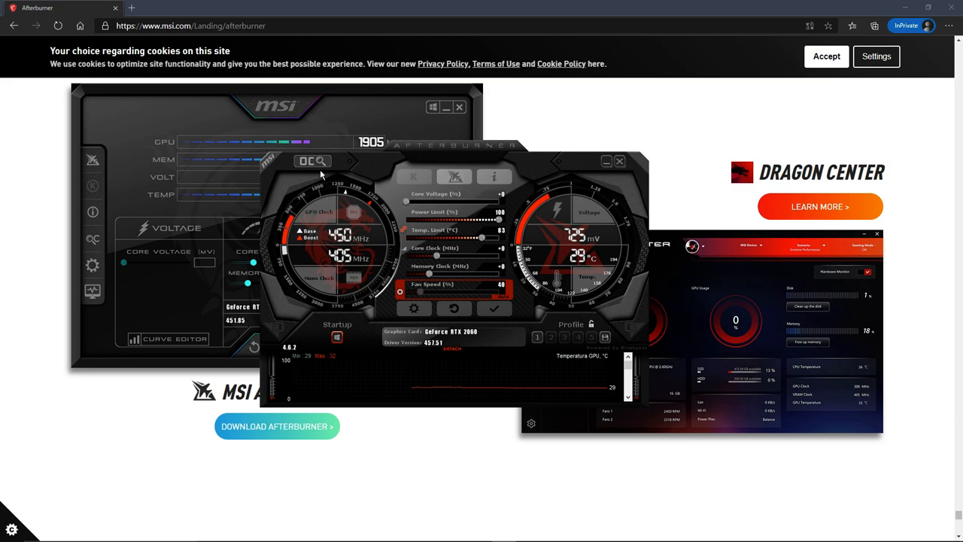
- Reopen the Overclocking Scanner from the OC Scanner button on the skin
{"action": "left_click", "coordinate": [314, 161]}
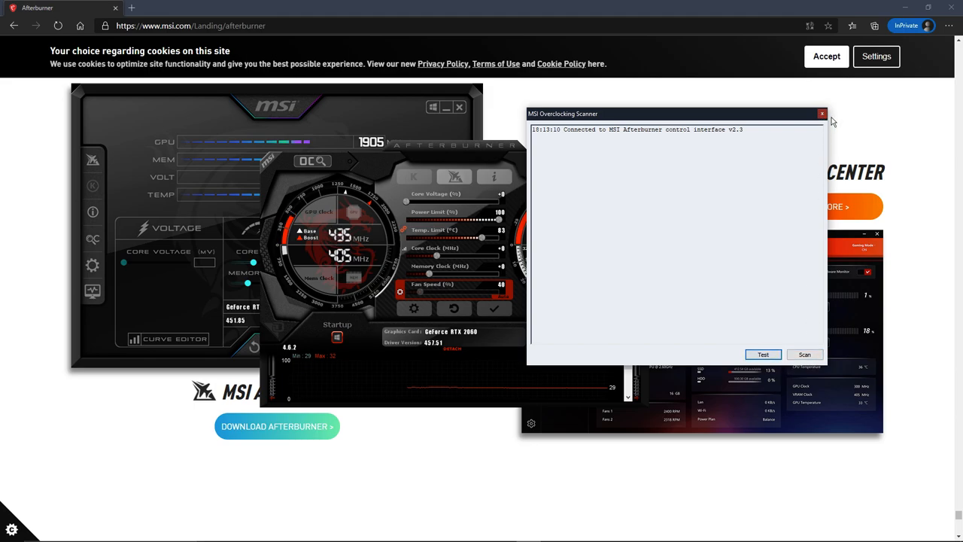
- Close the Overclocking Scanner, then put away the Afterburner main window
{"action": "left_click", "coordinate": [822, 113]}
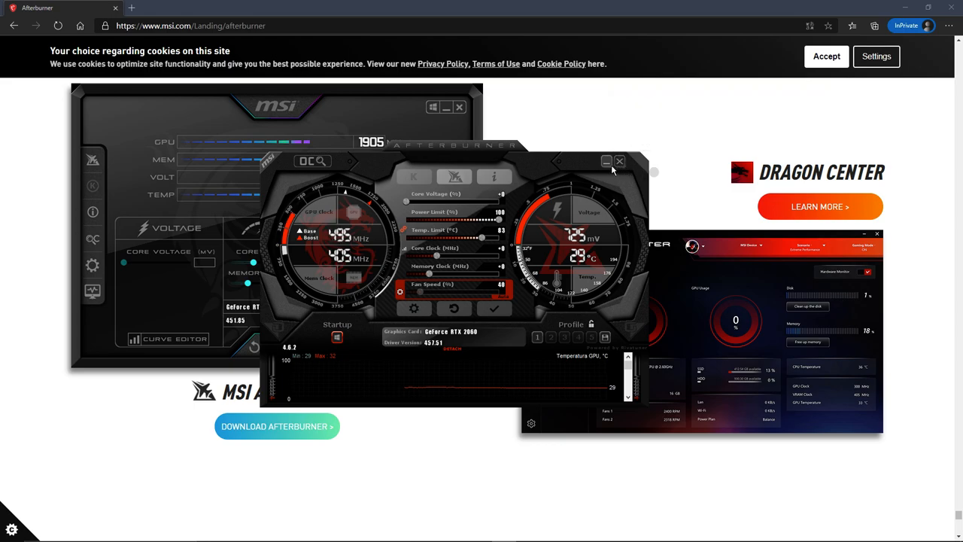
{"action": "left_click", "coordinate": [619, 161]}
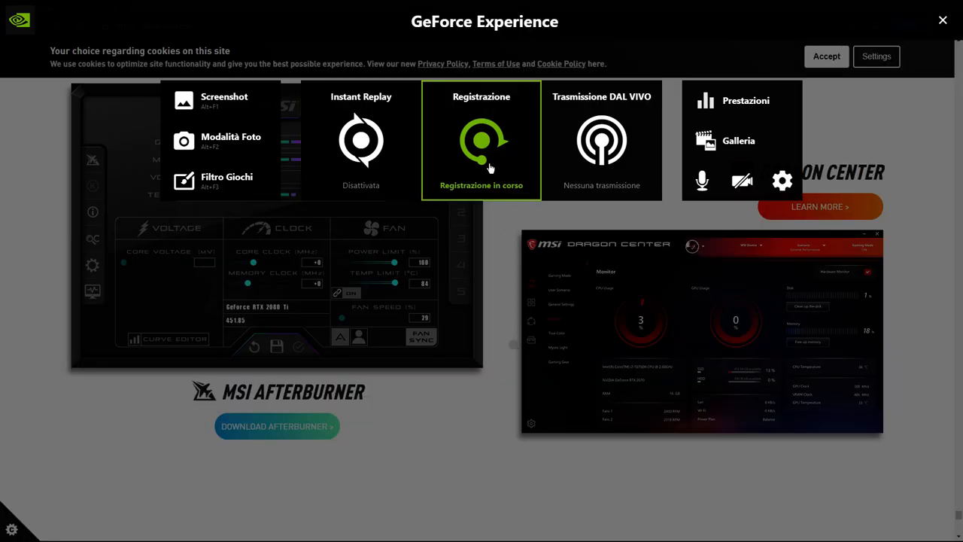
- Show the Registrazione menu offering Interrompi e salva, Condividi and Impostazioni
{"action": "left_click", "coordinate": [480, 143]}
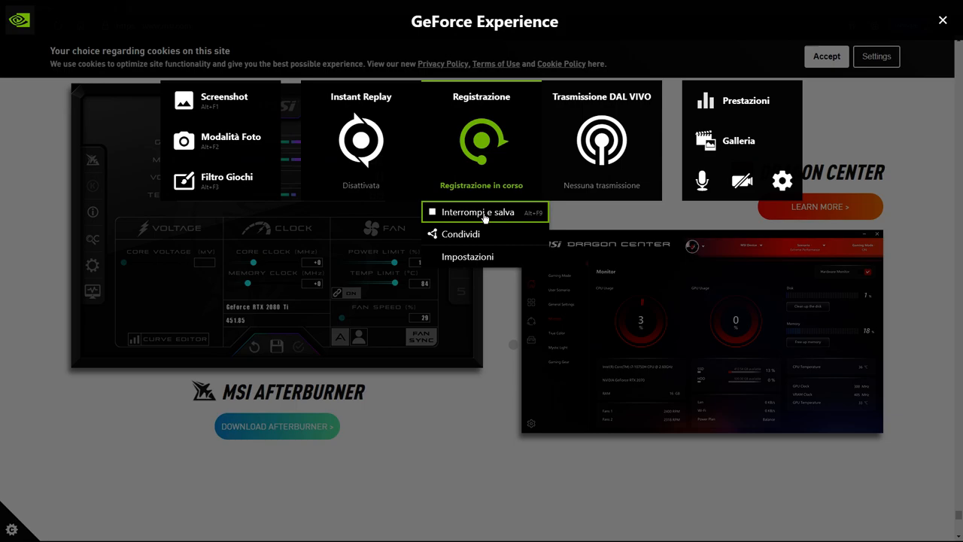
{"action": "mouse_move", "coordinate": [464, 211]}
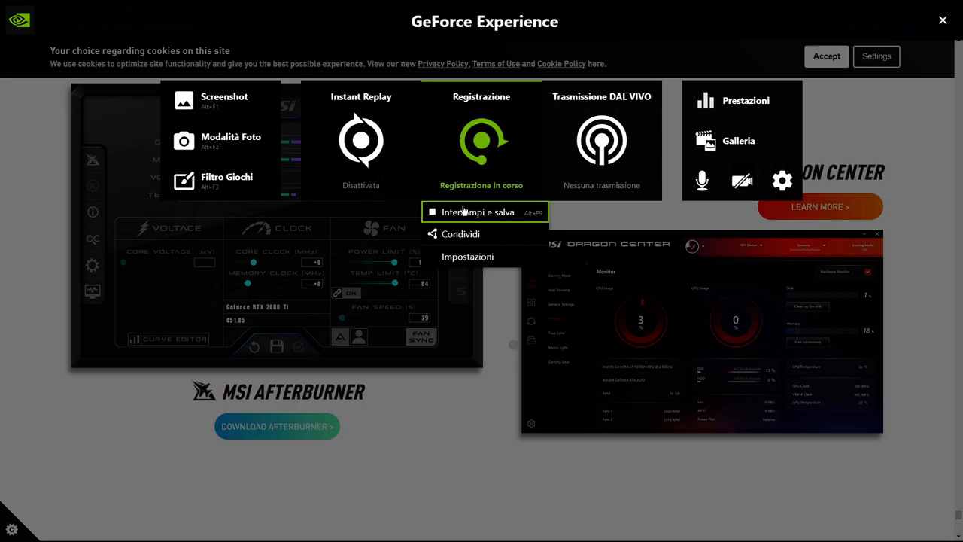